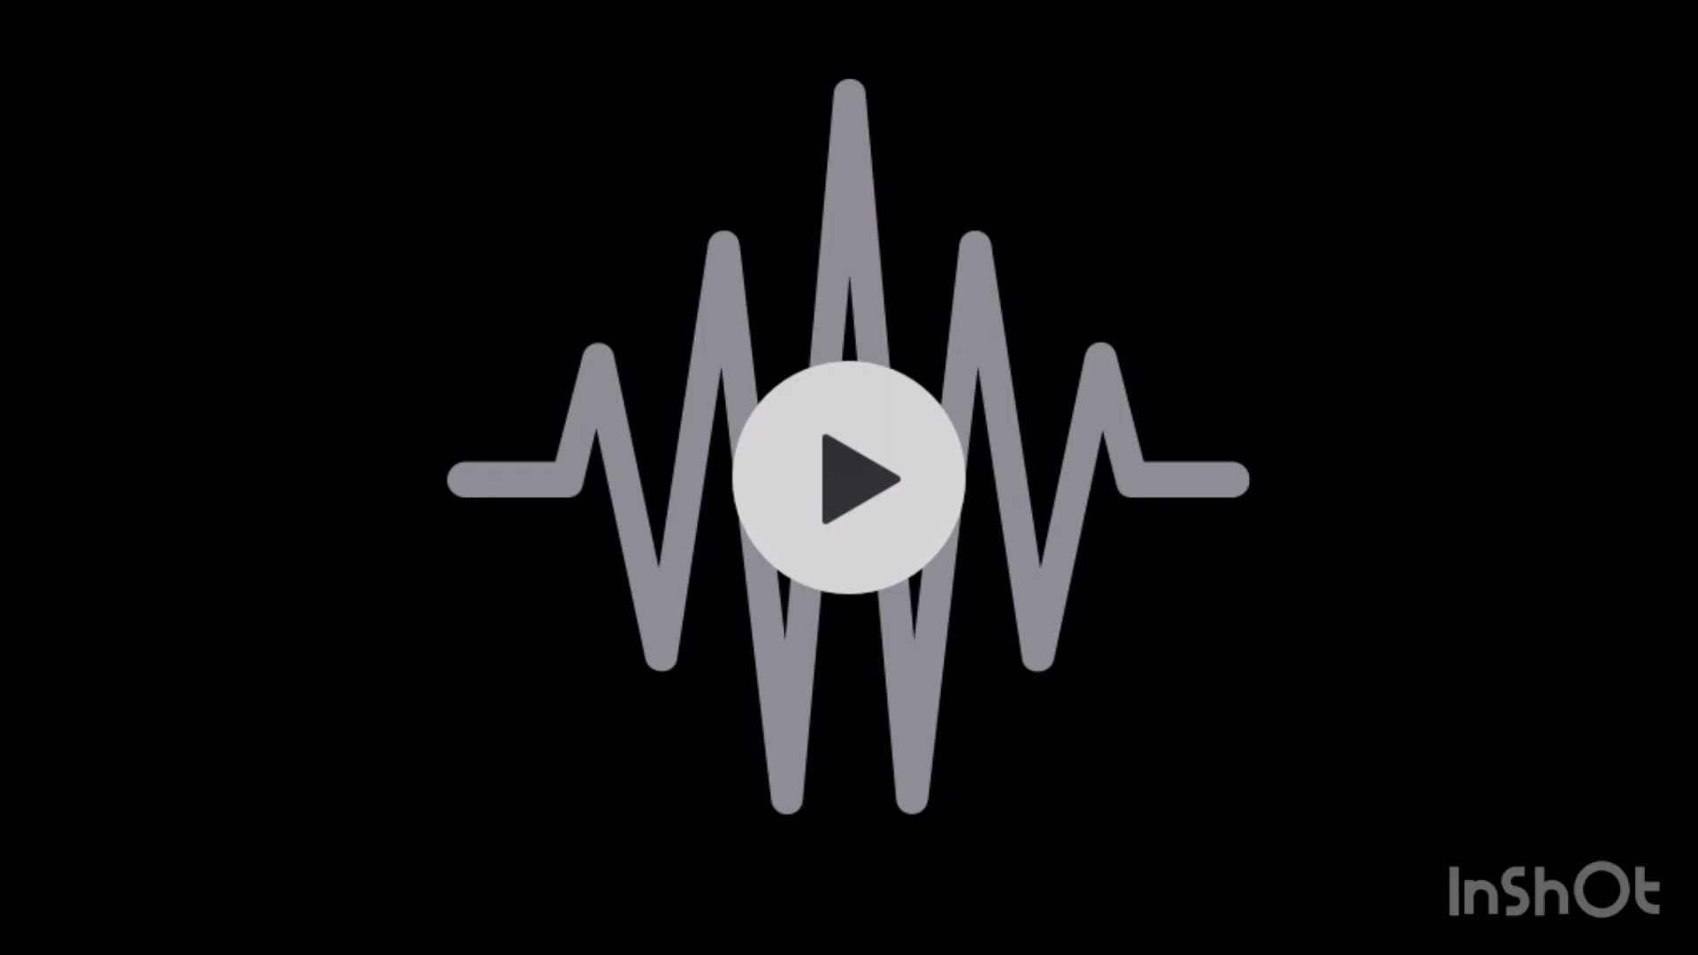
left_click(849, 475)
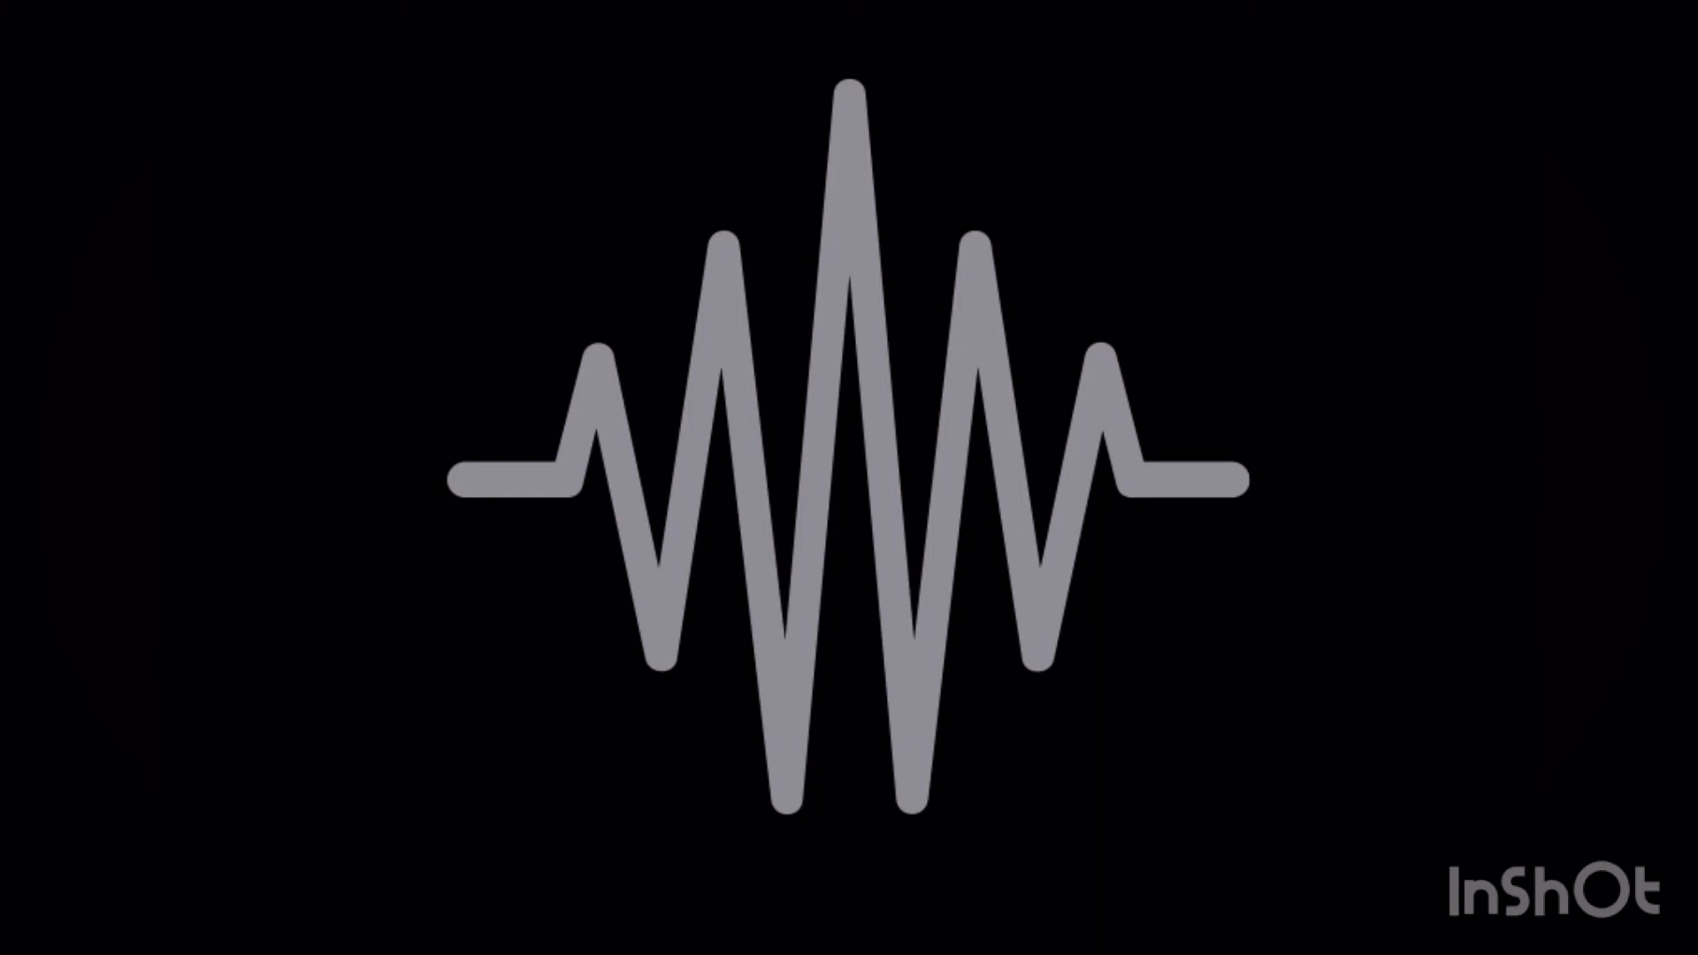
left_click(849, 478)
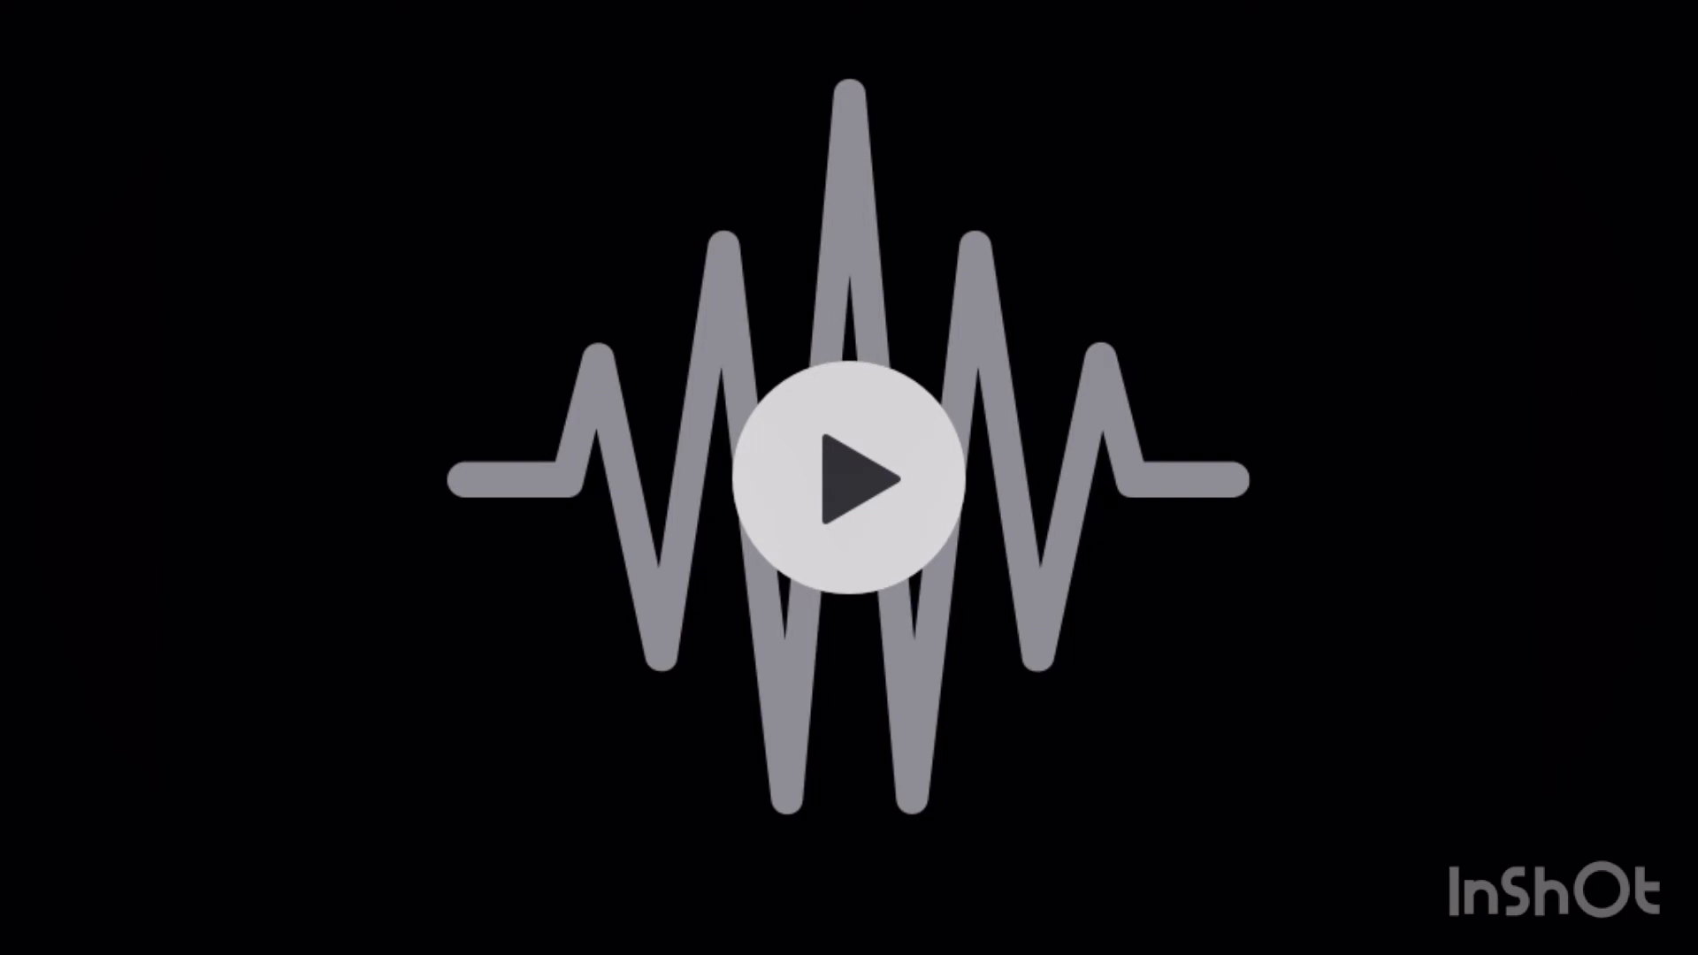
left_click(847, 478)
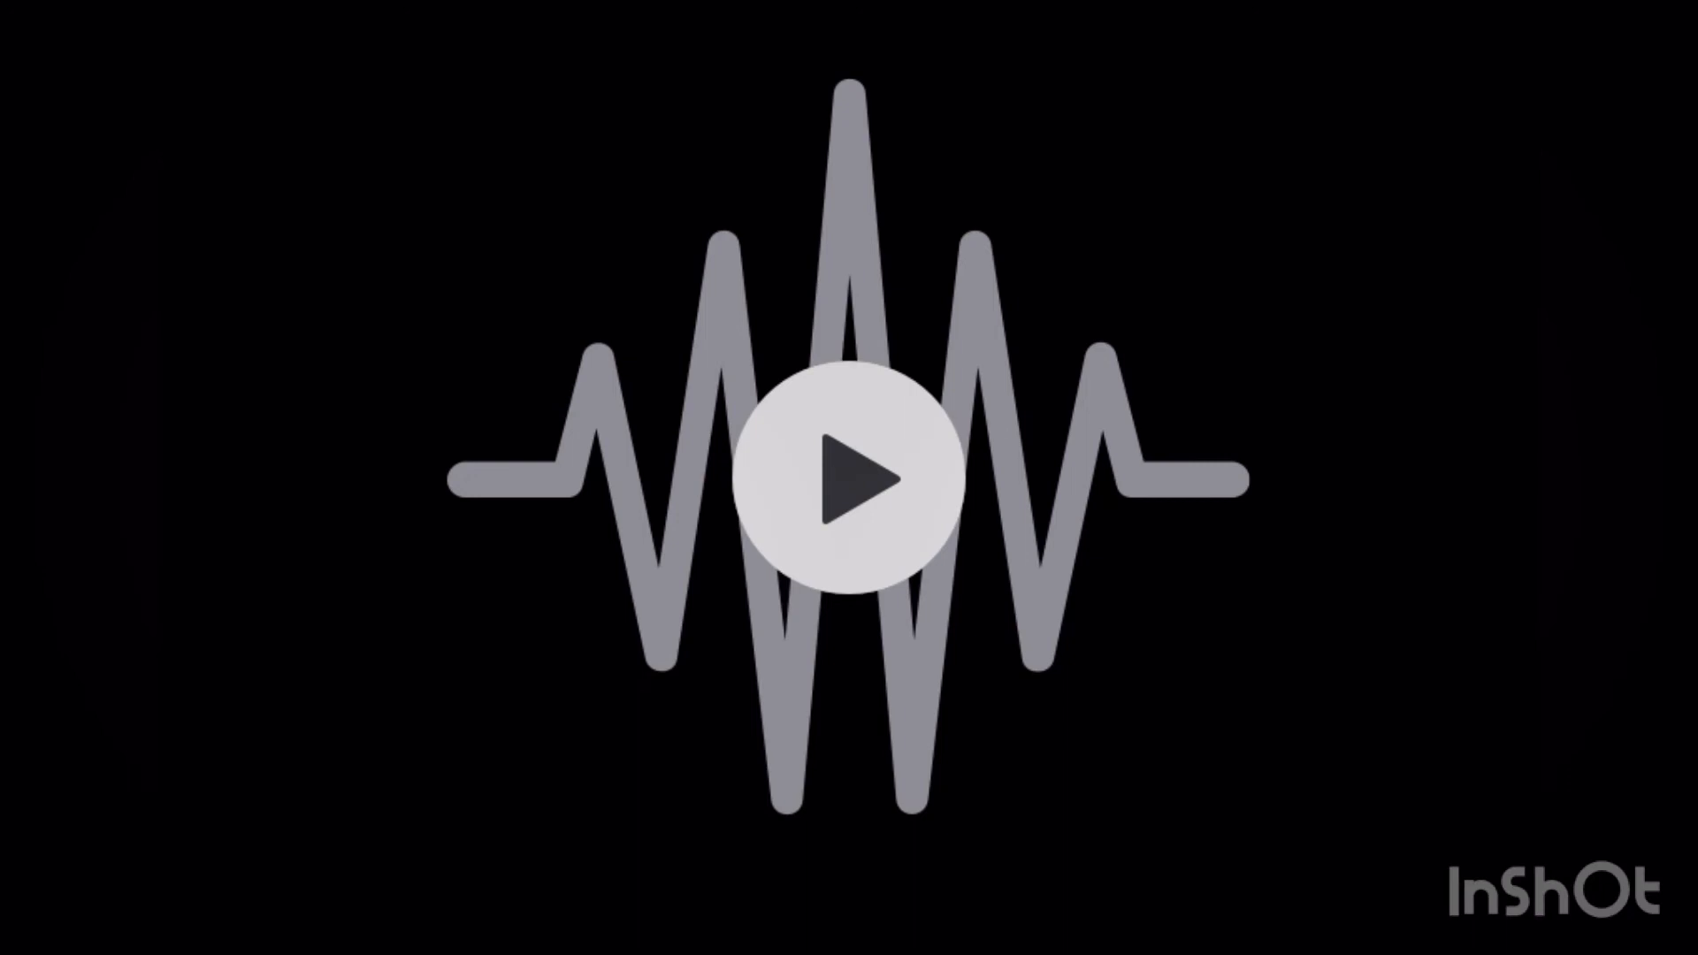
left_click(849, 470)
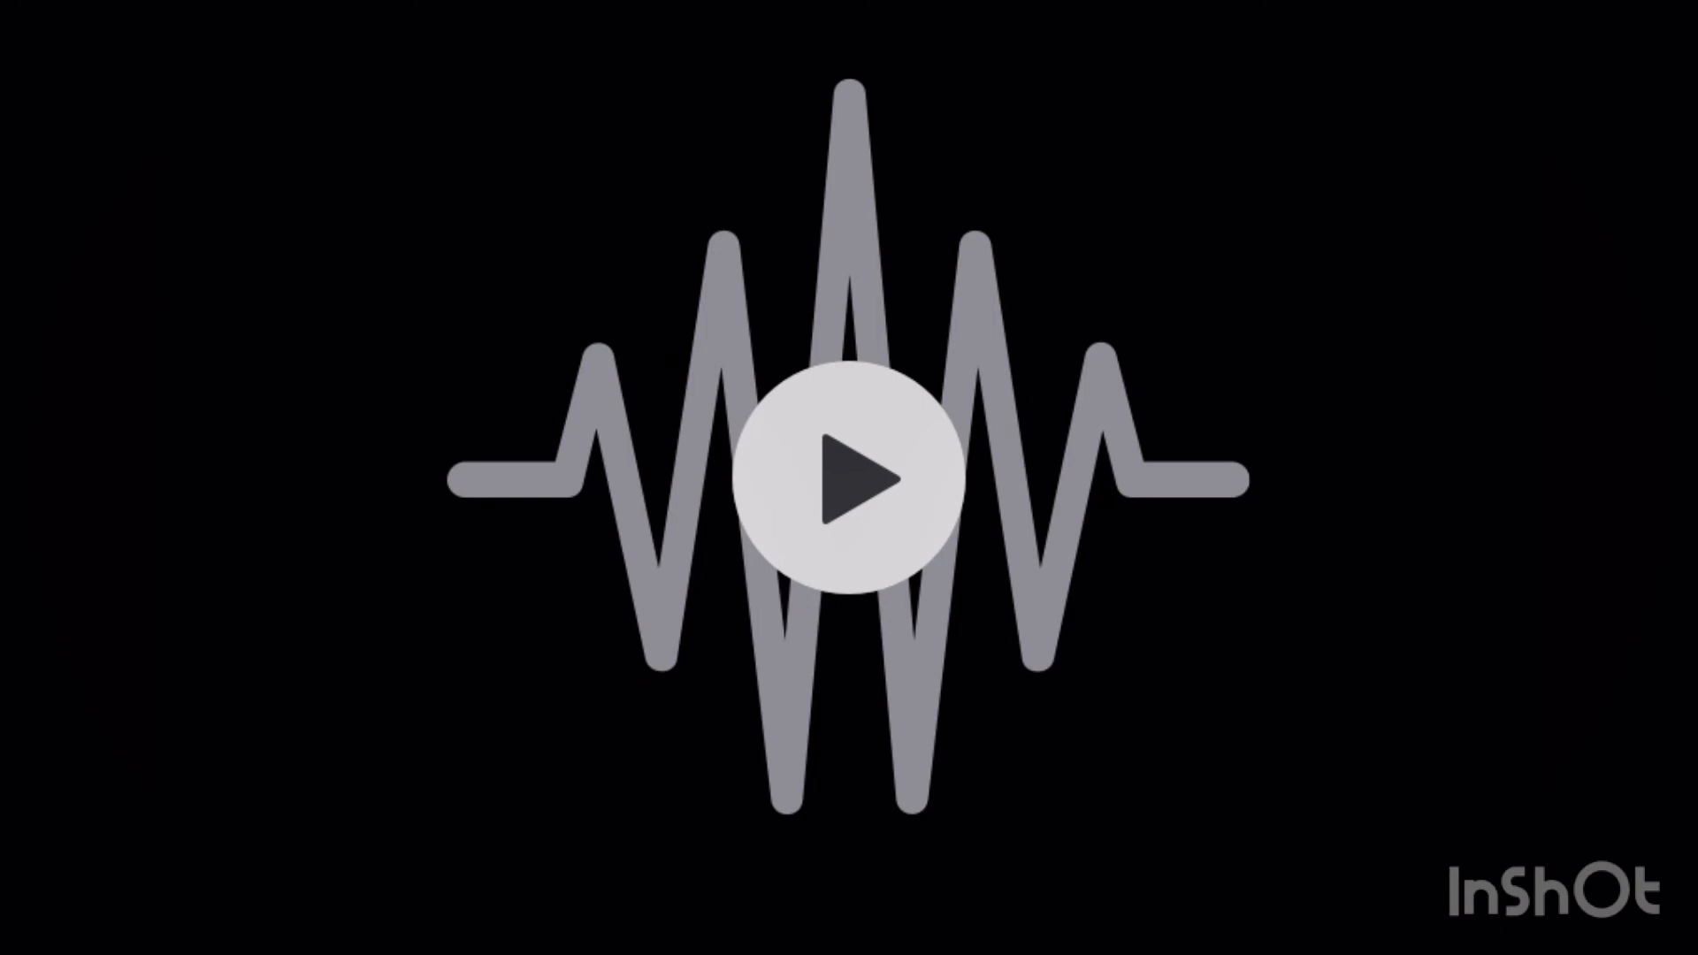
left_click(847, 477)
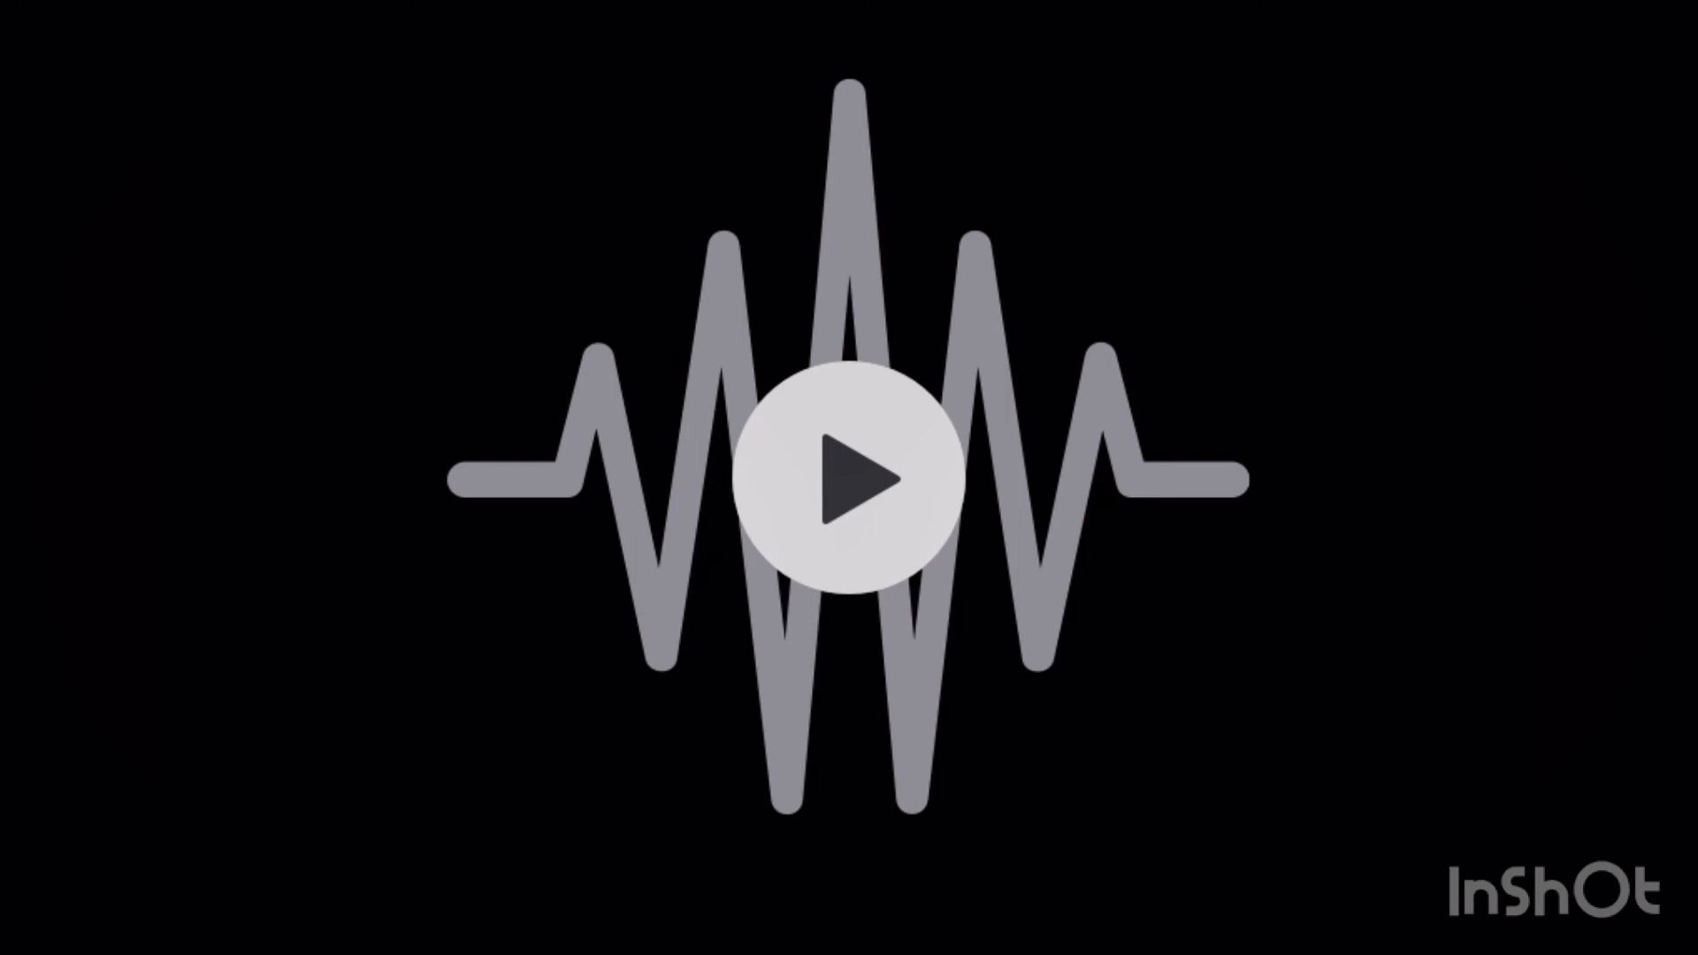
left_click(849, 478)
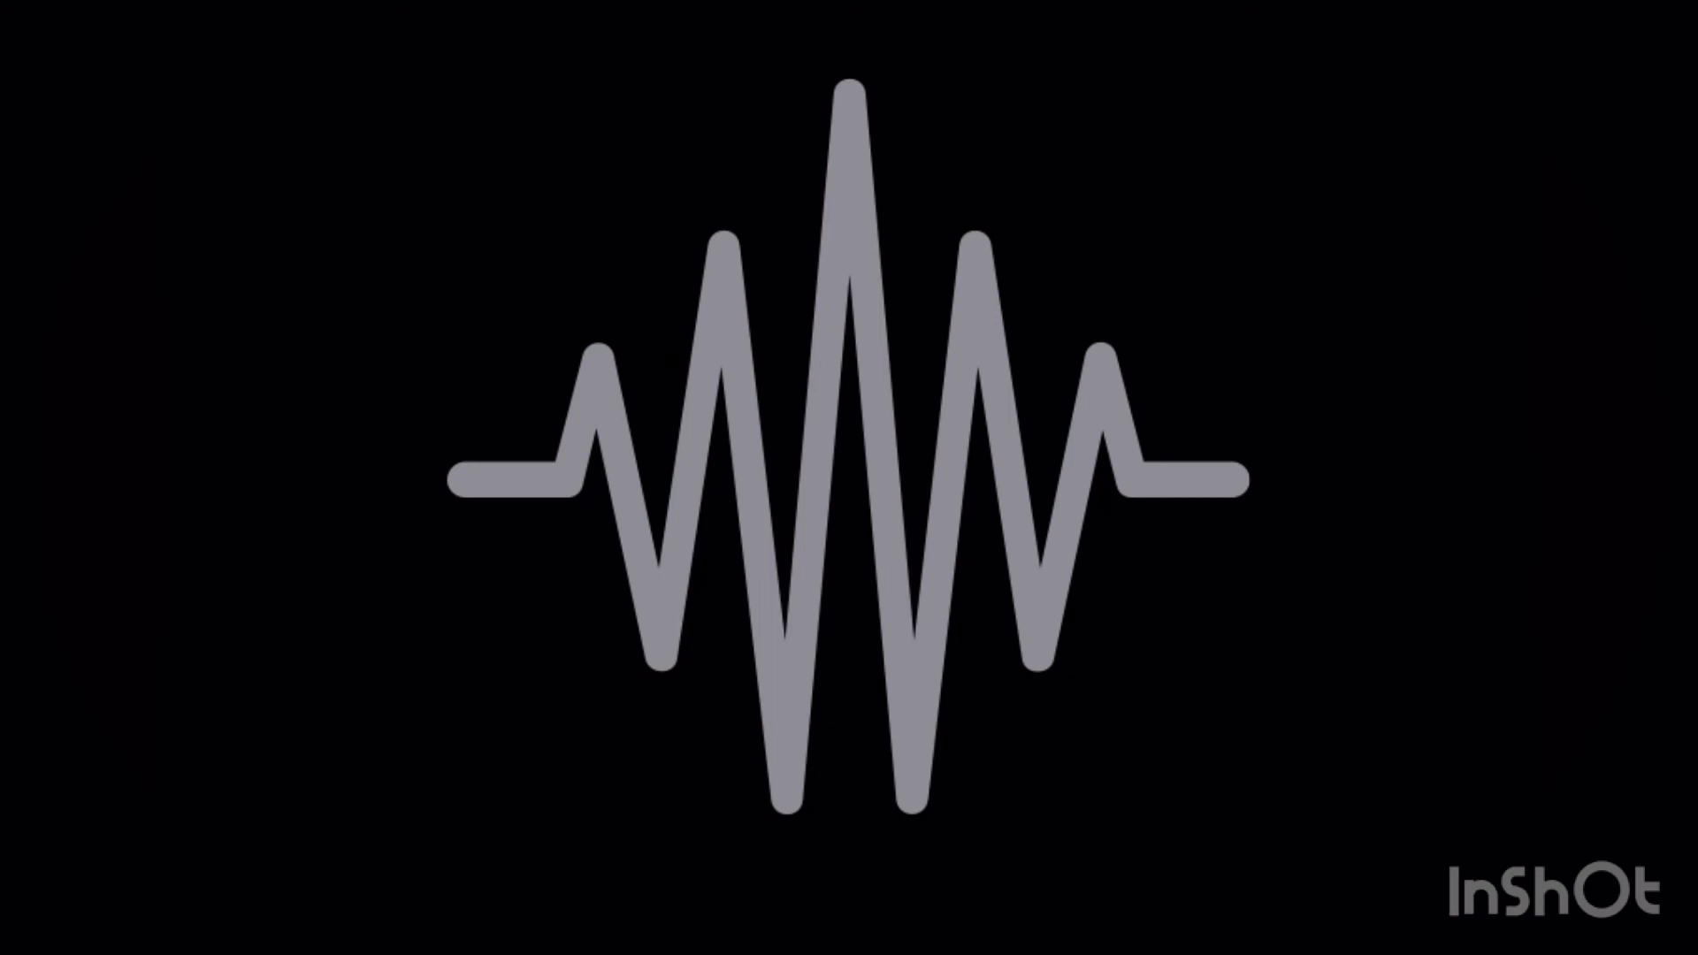
left_click(847, 477)
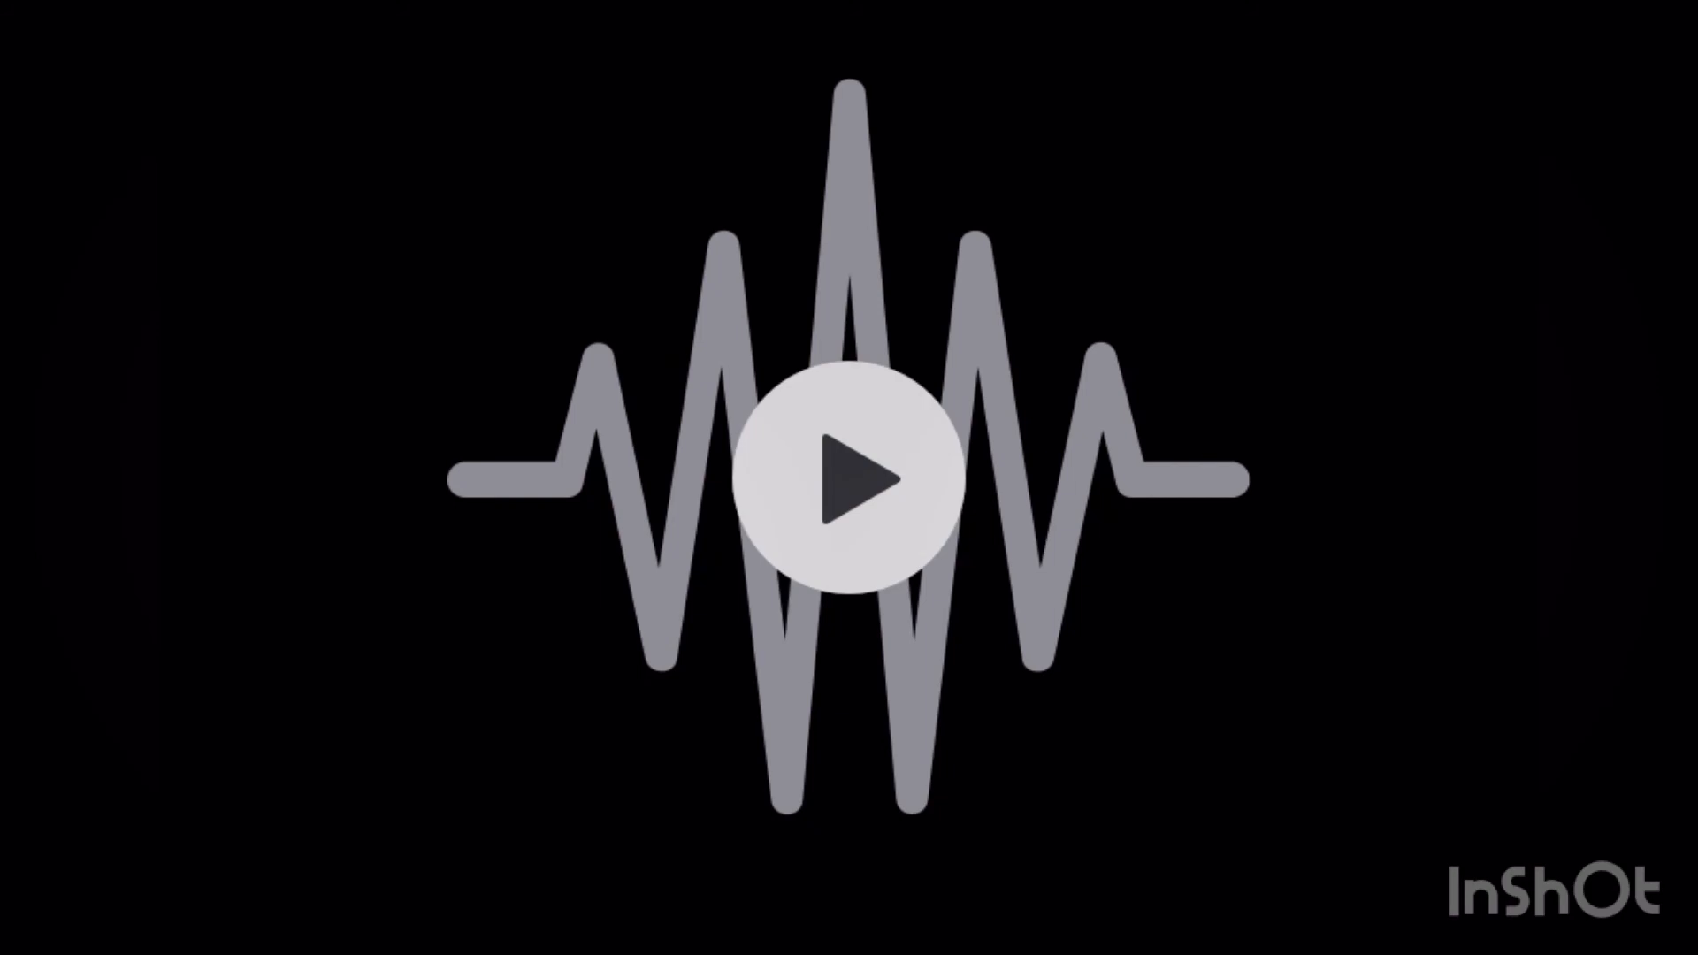
left_click(847, 474)
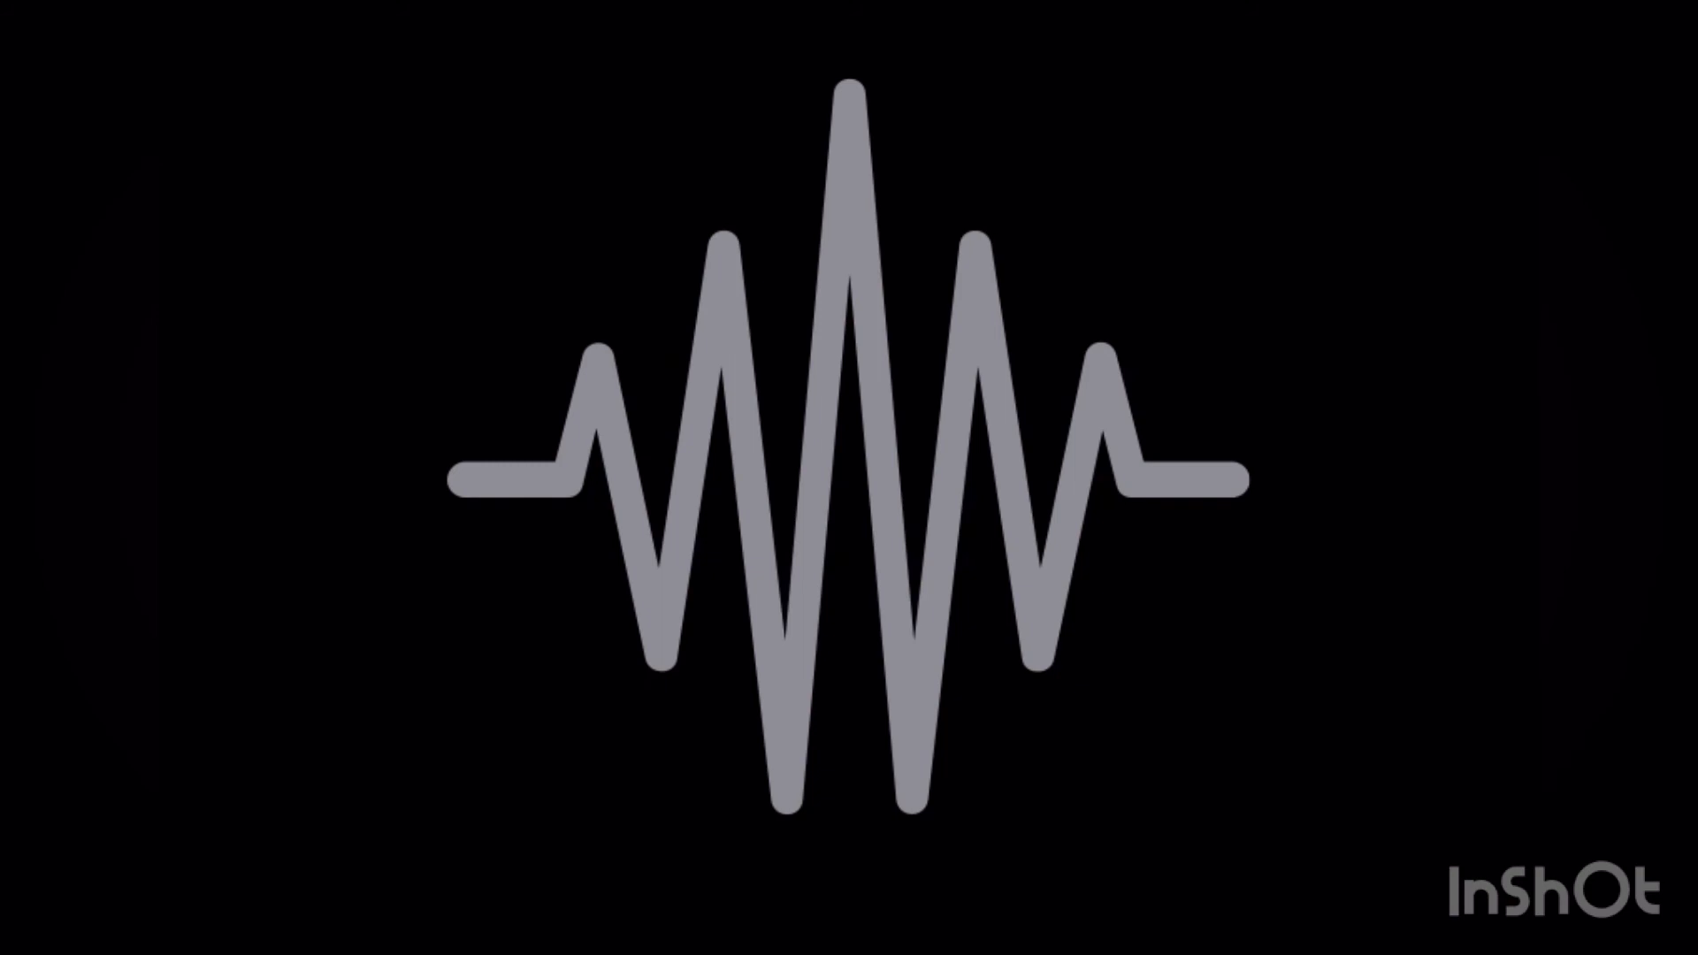
left_click(848, 478)
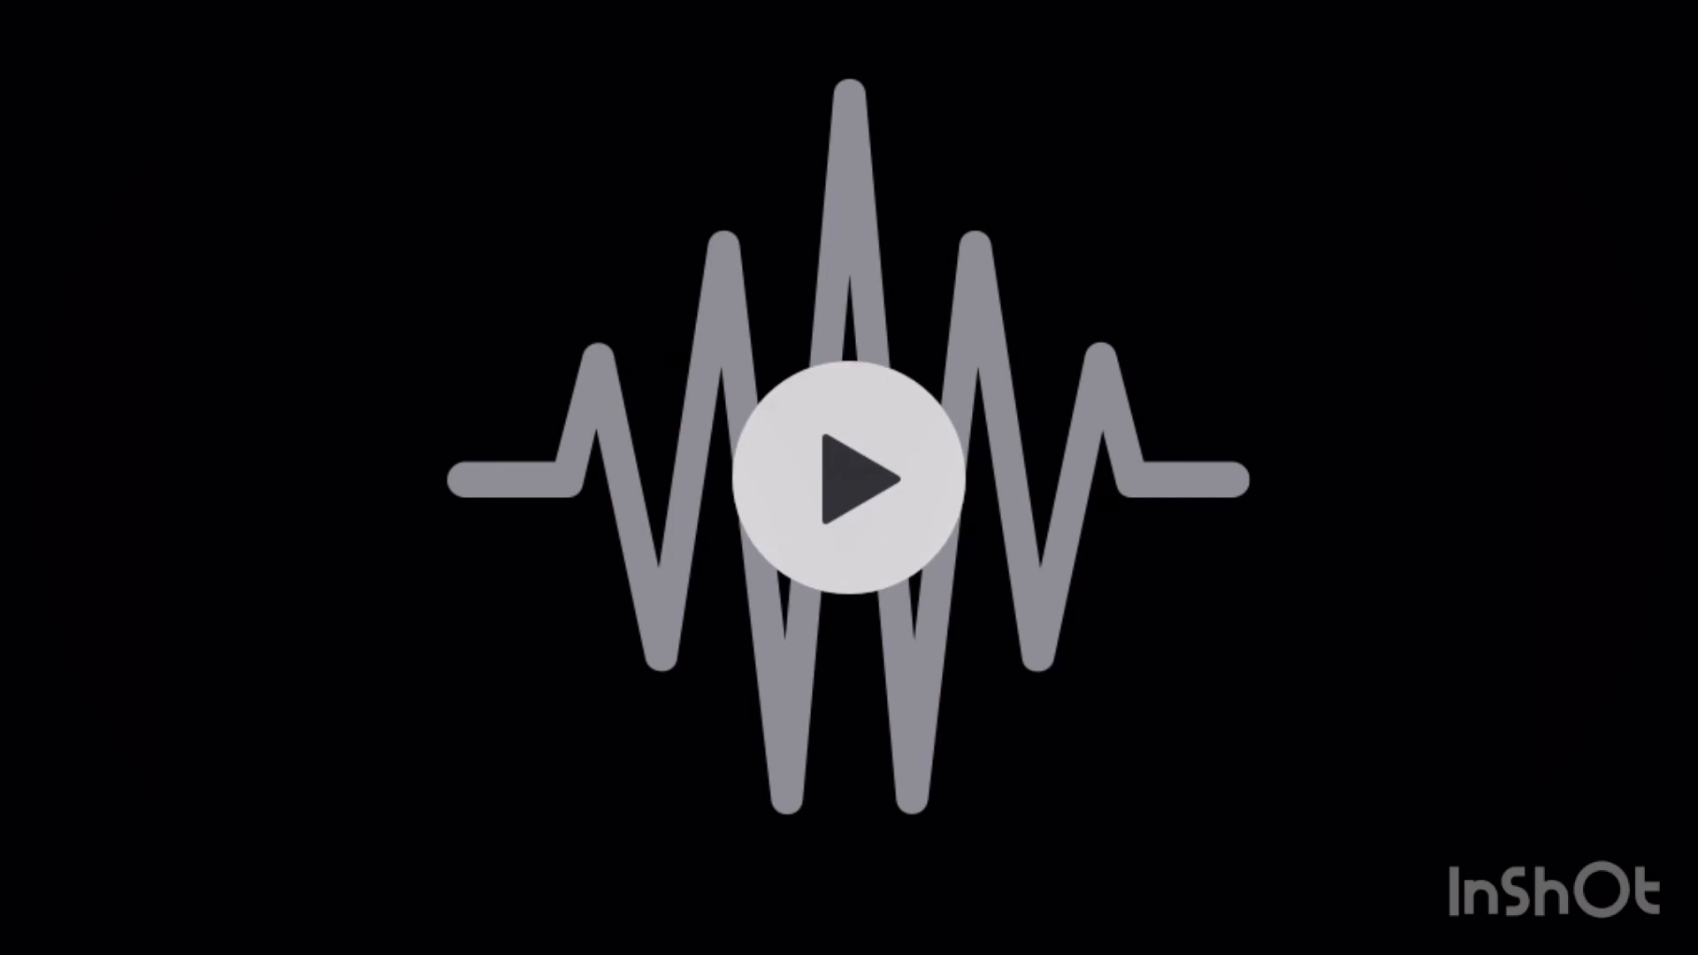
left_click(847, 478)
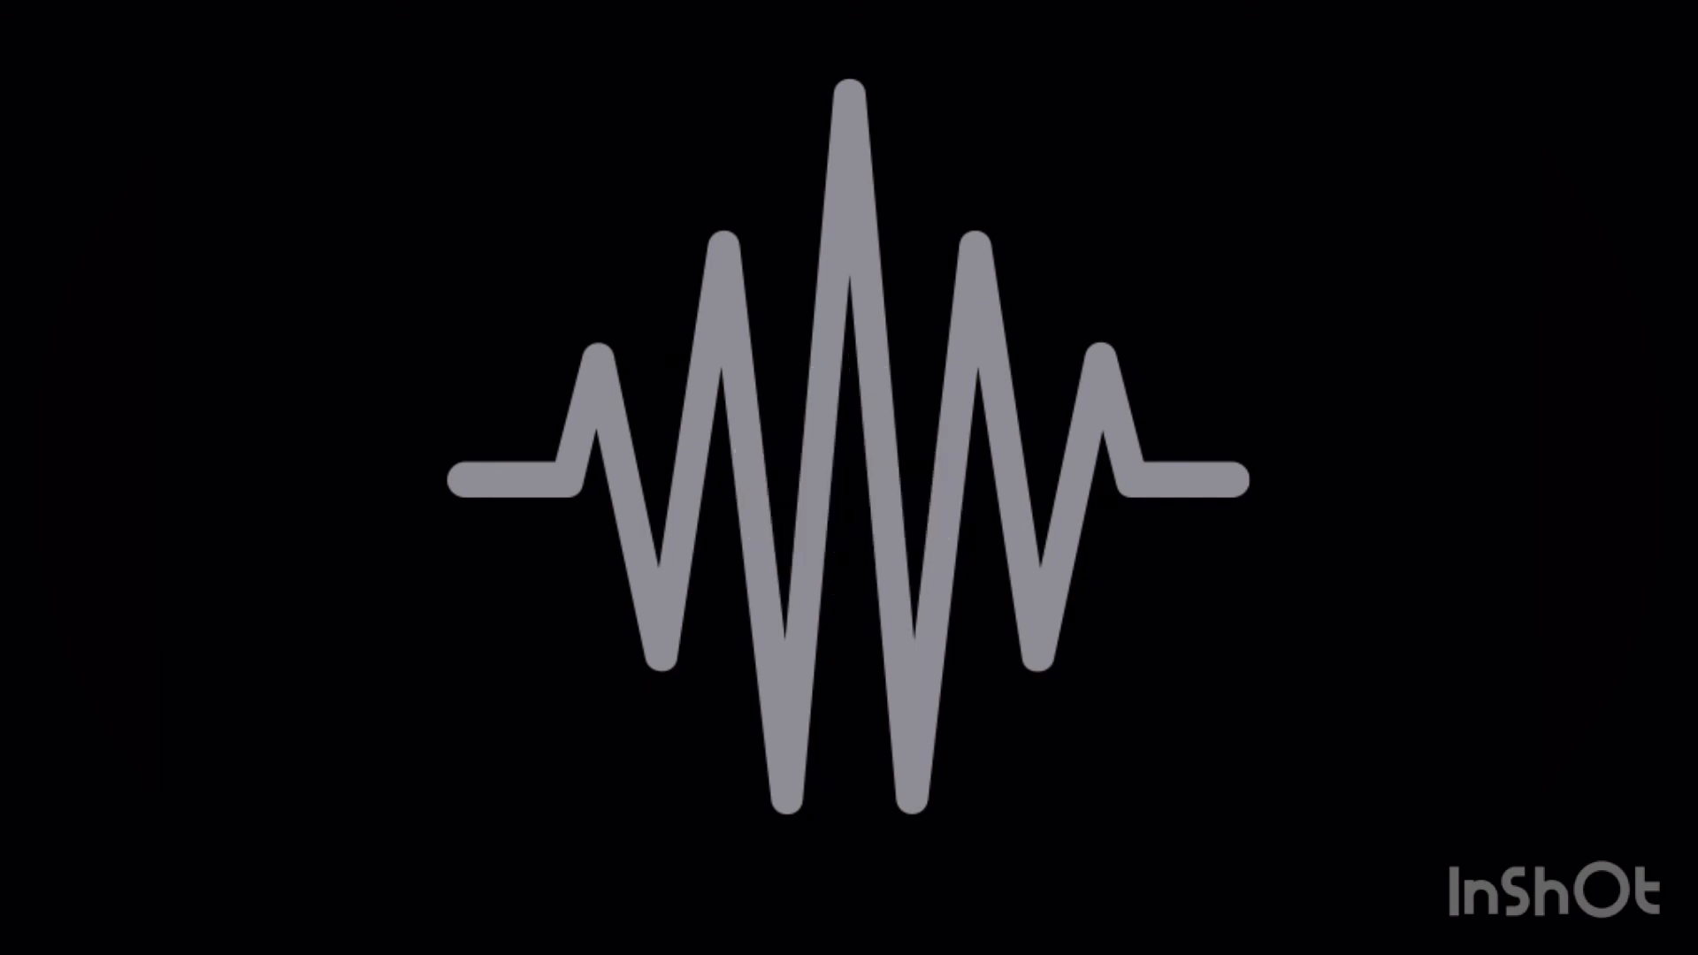
left_click(847, 478)
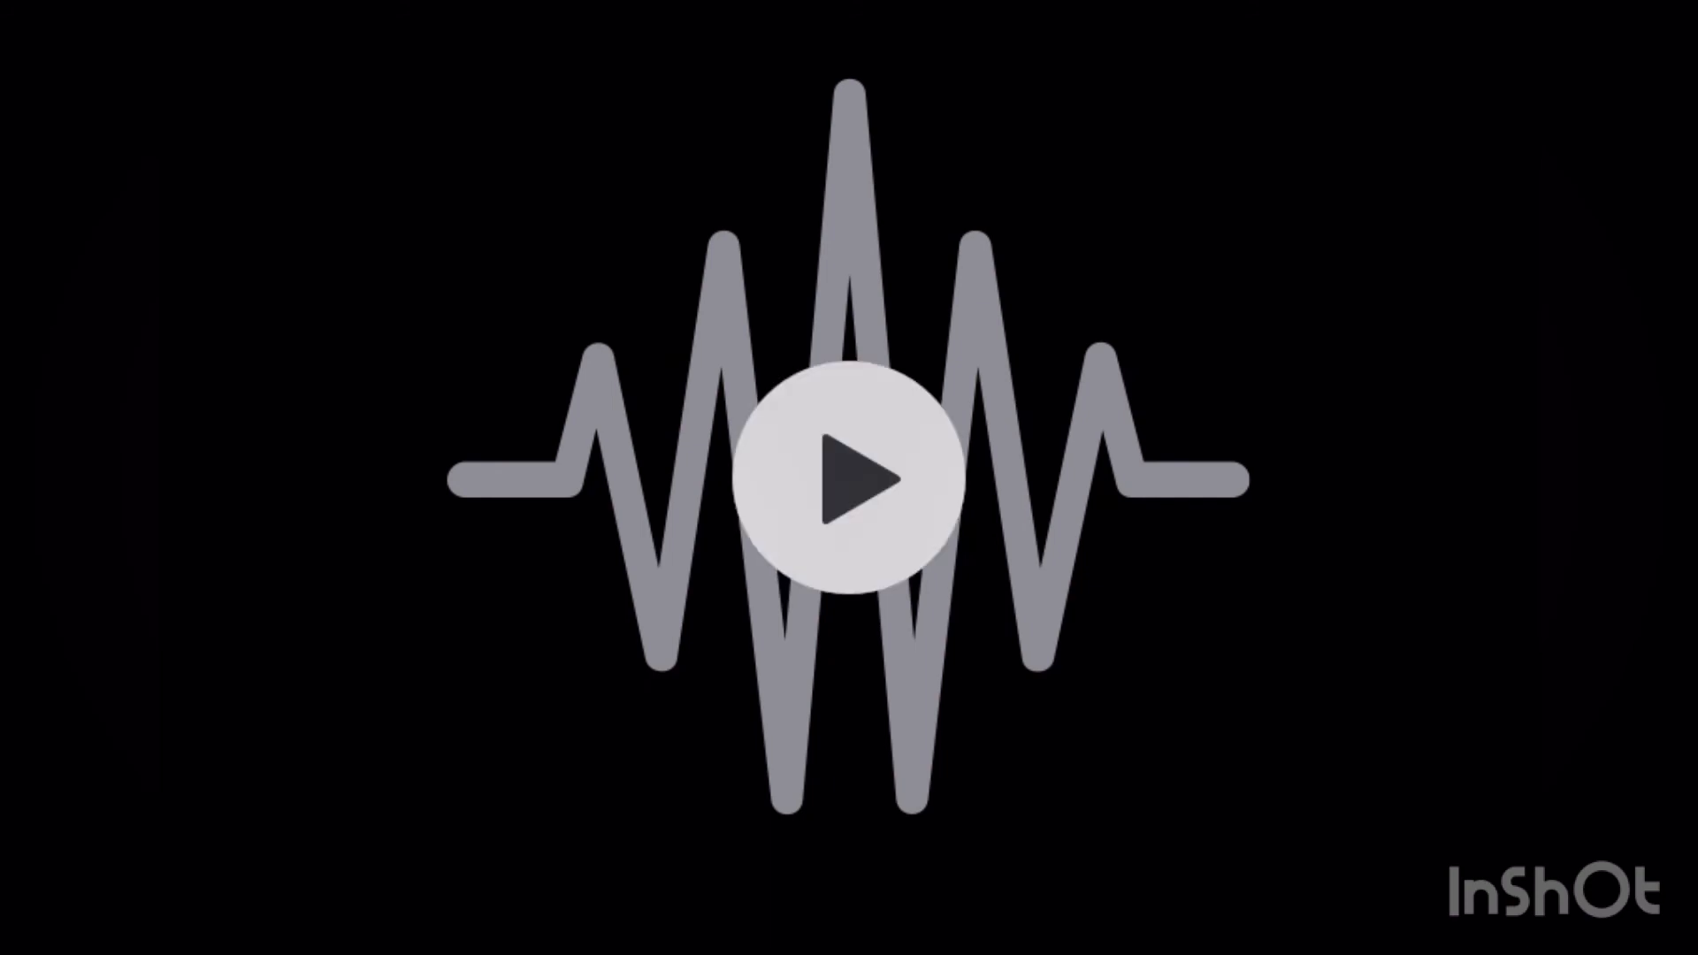
left_click(847, 476)
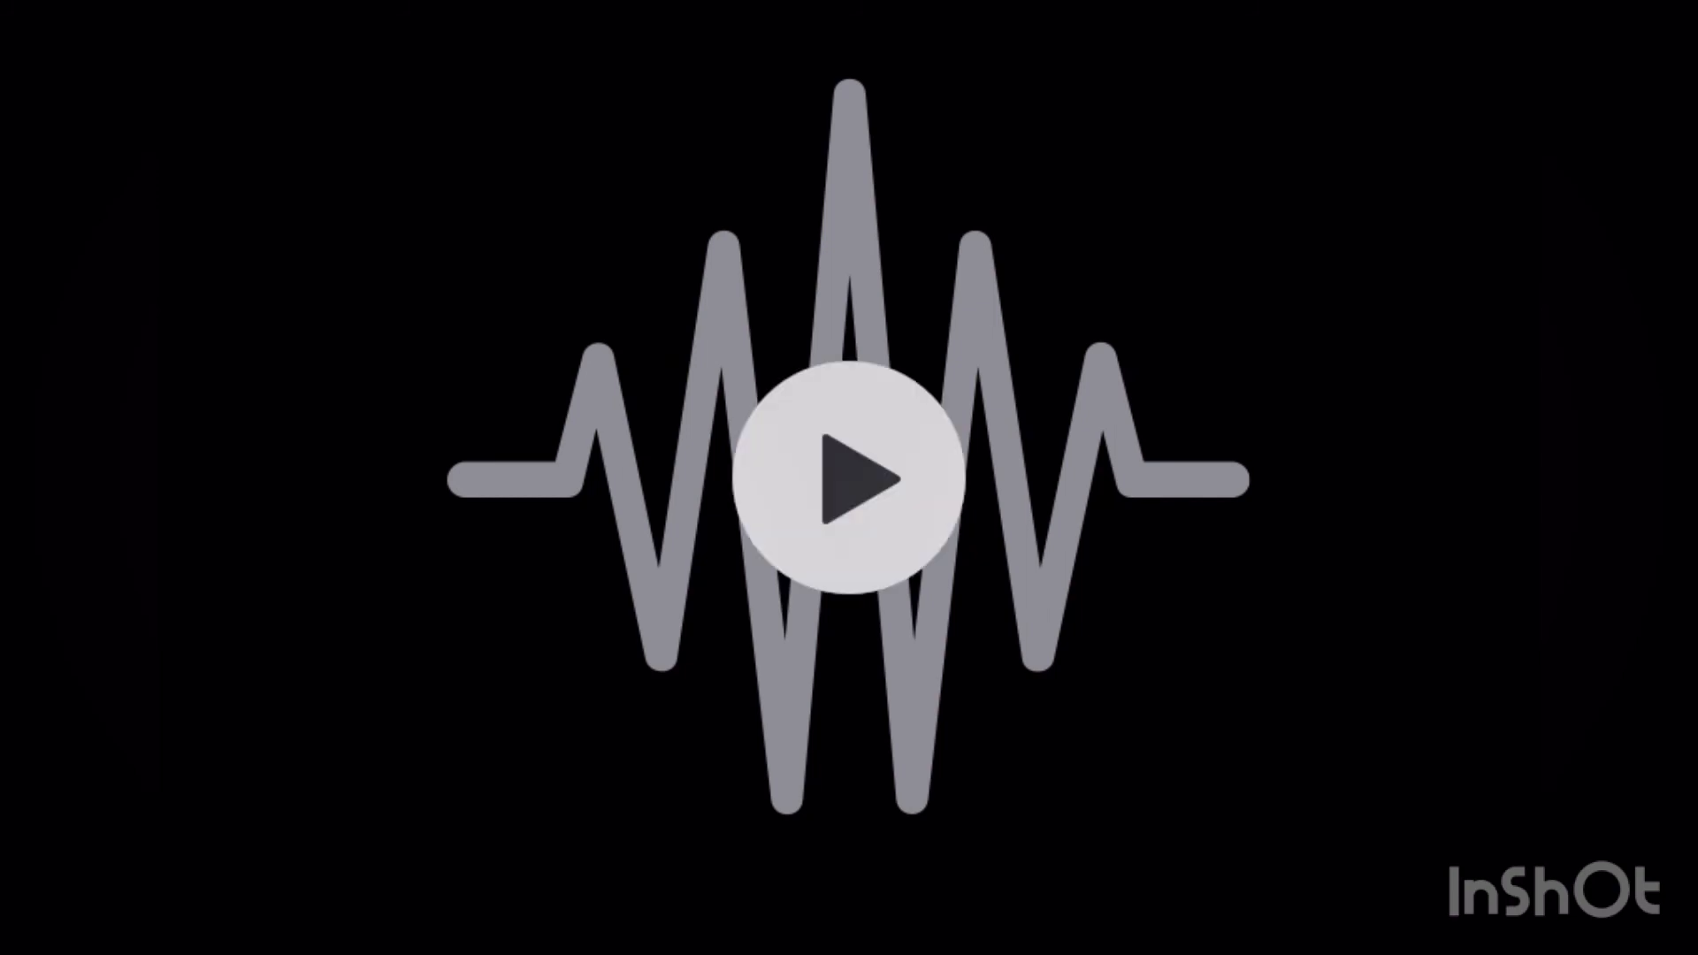
left_click(847, 471)
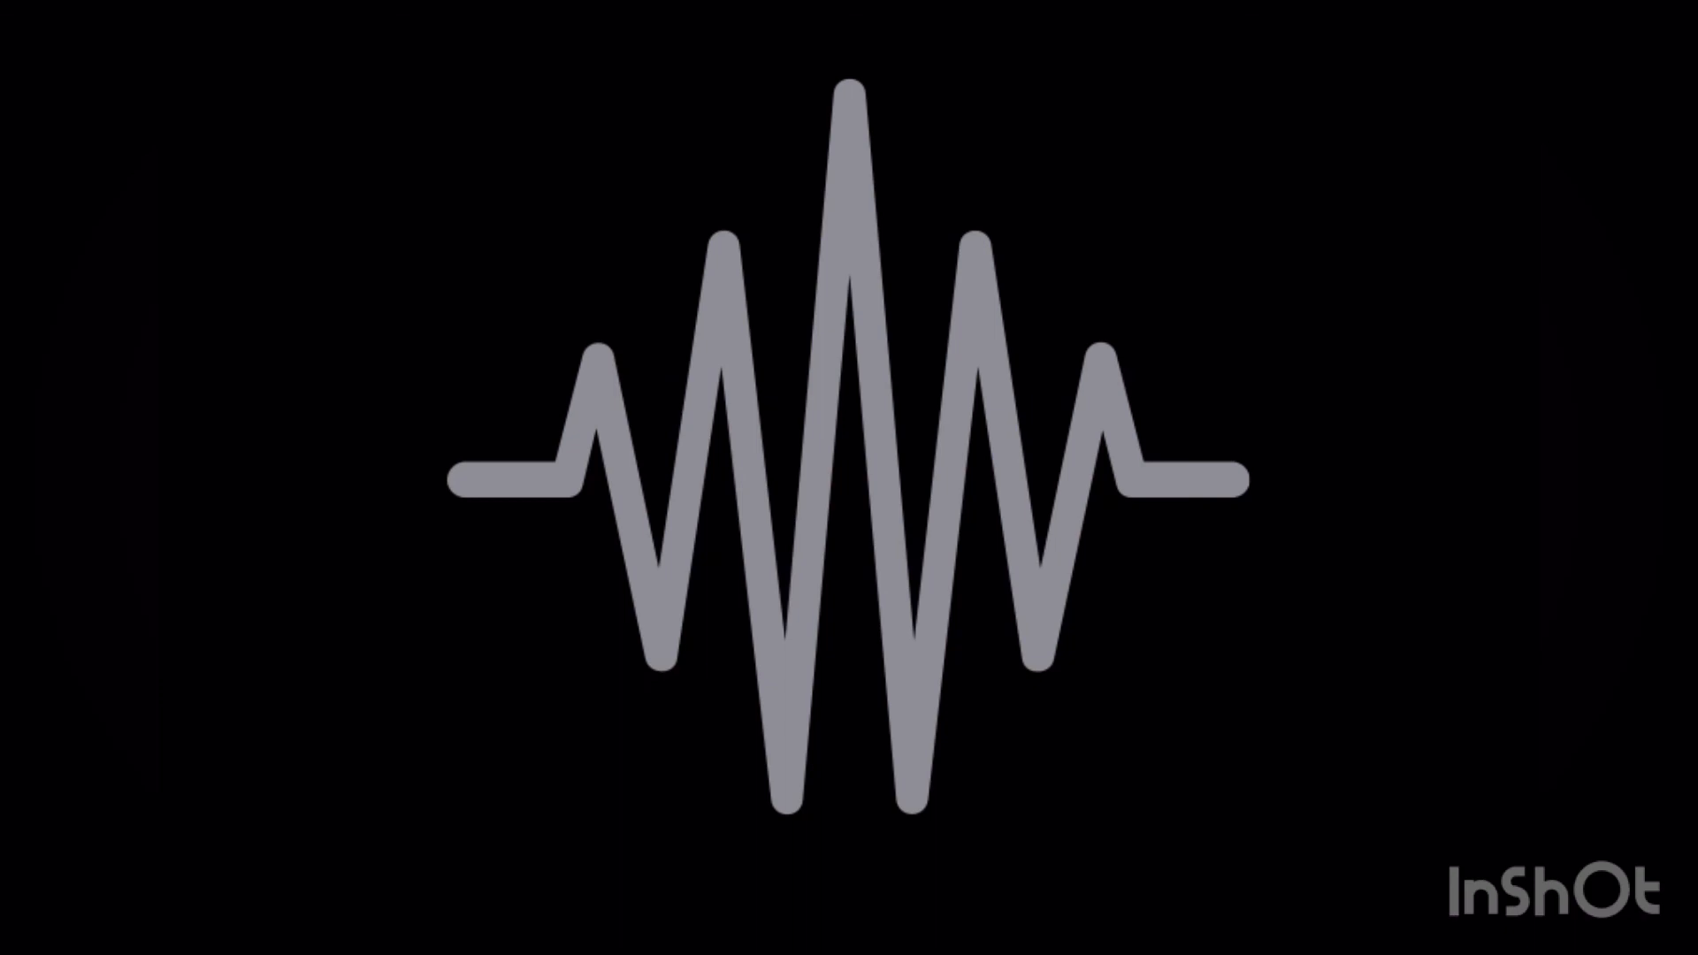
left_click(847, 477)
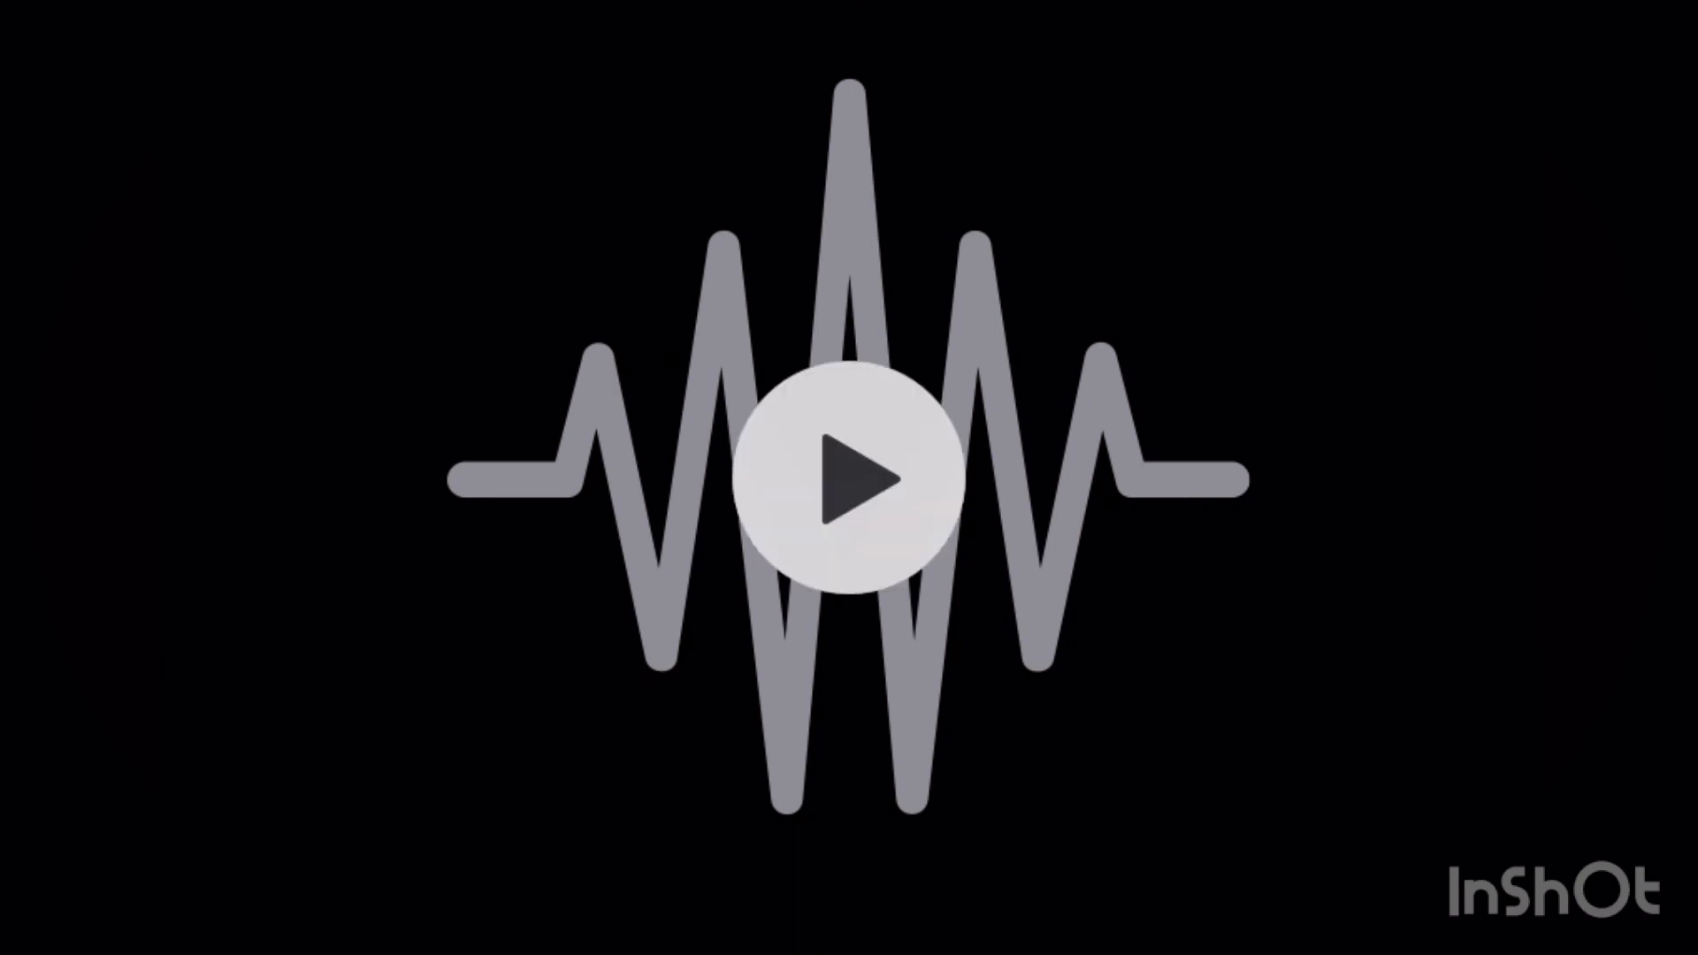